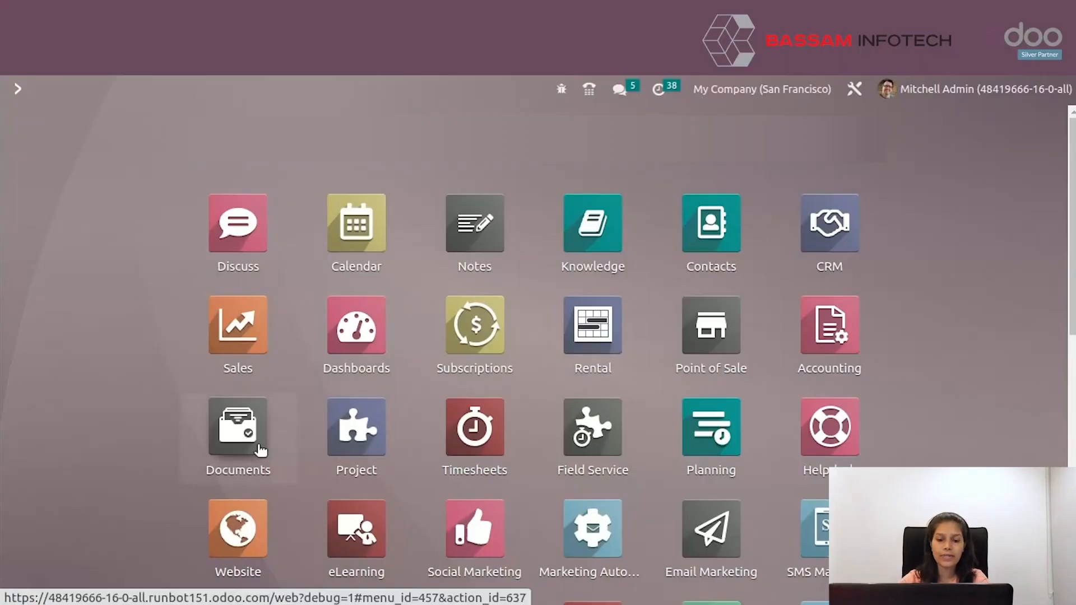
Open the Documents app to show the Internal workspace's 13 documents.
{"action": "left_click", "coordinate": [237, 427]}
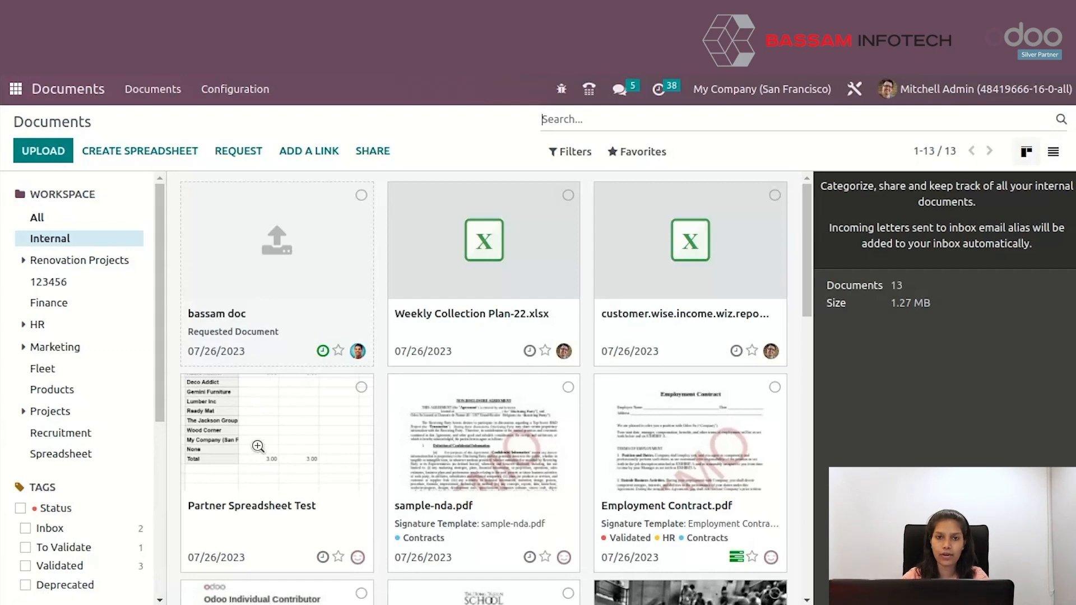
{"action": "mouse_move", "coordinate": [637, 226]}
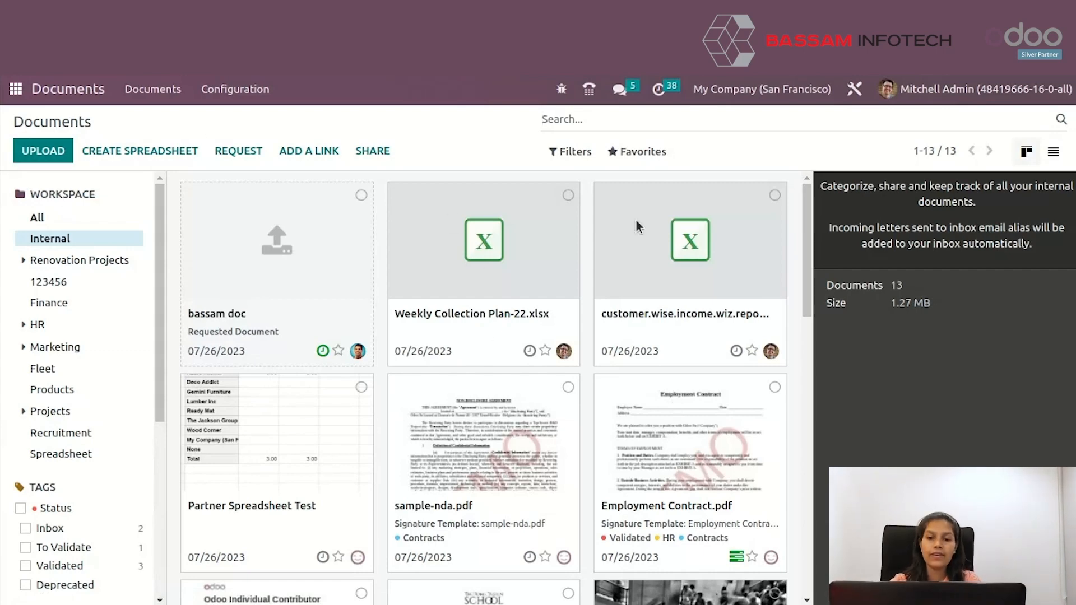
{"action": "mouse_move", "coordinate": [42, 151]}
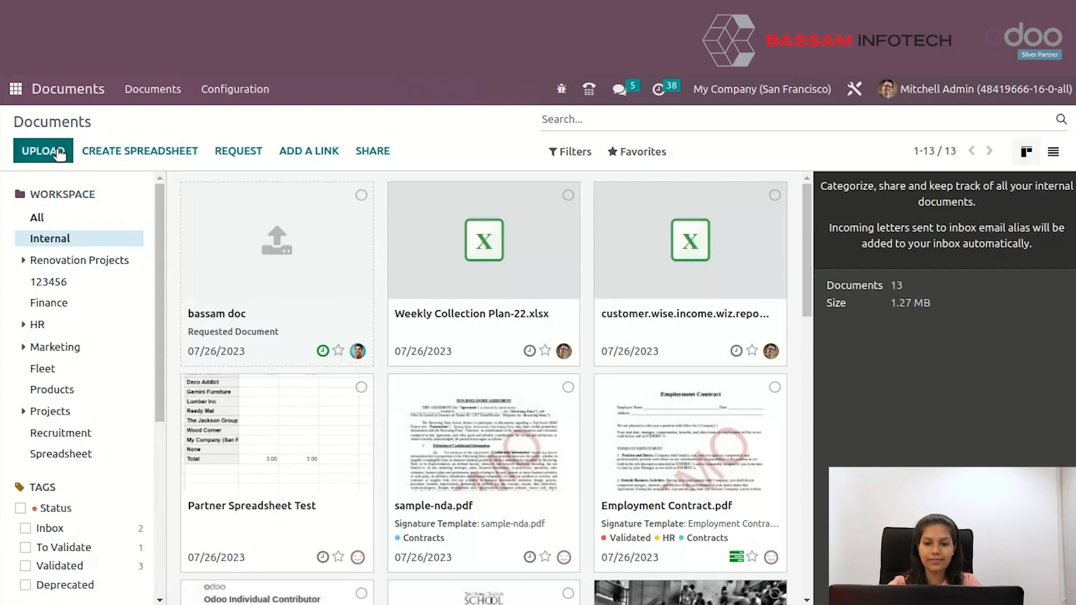
Upload the screenshot image from another folder into the Internal workspace.
{"action": "left_click", "coordinate": [42, 150]}
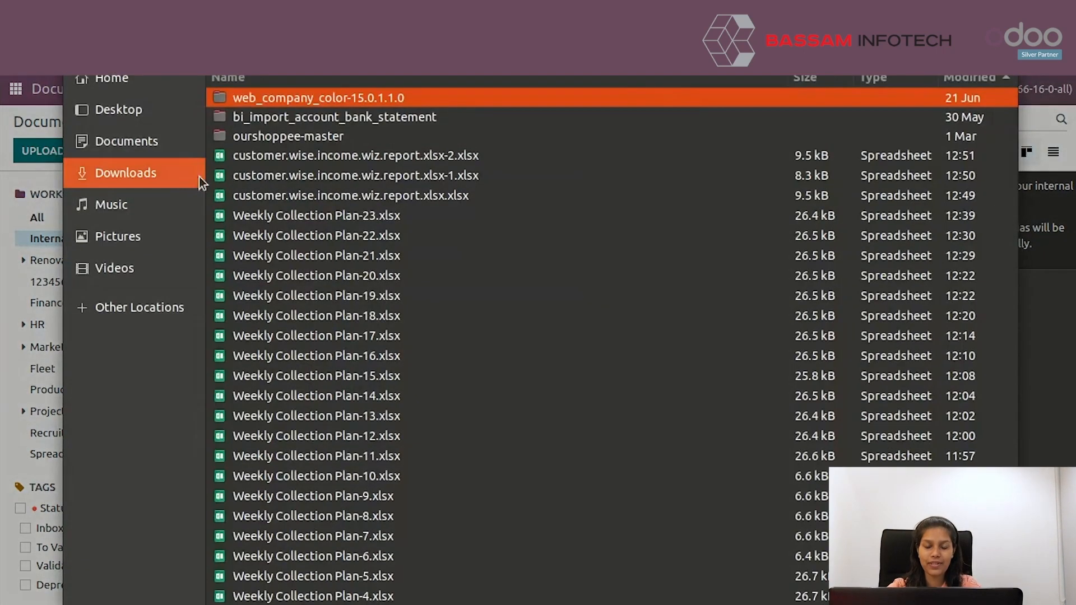
{"action": "left_click", "coordinate": [111, 204]}
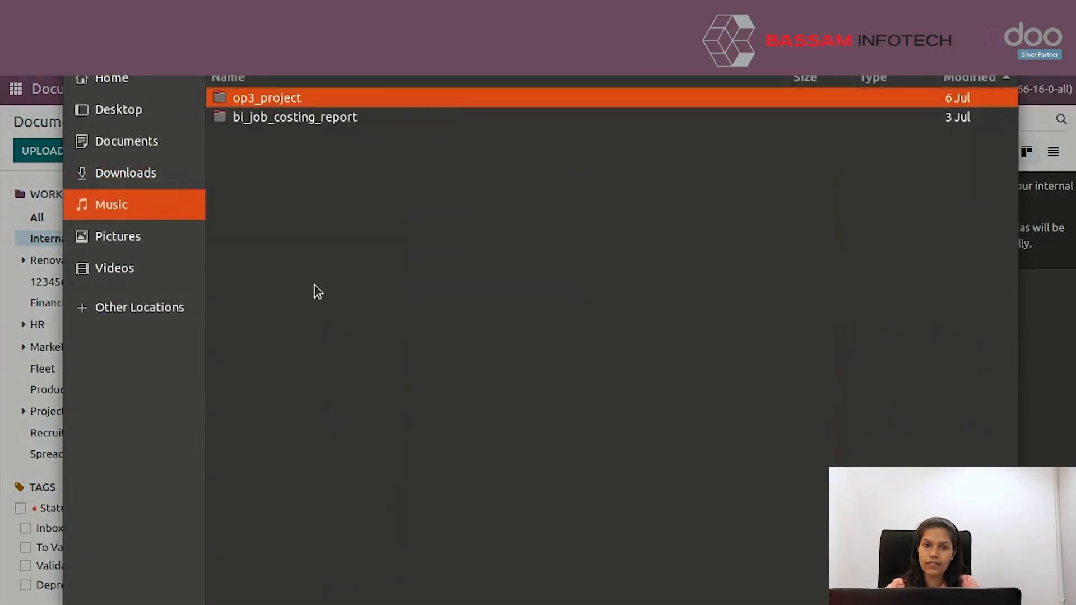
{"action": "left_click", "coordinate": [117, 236]}
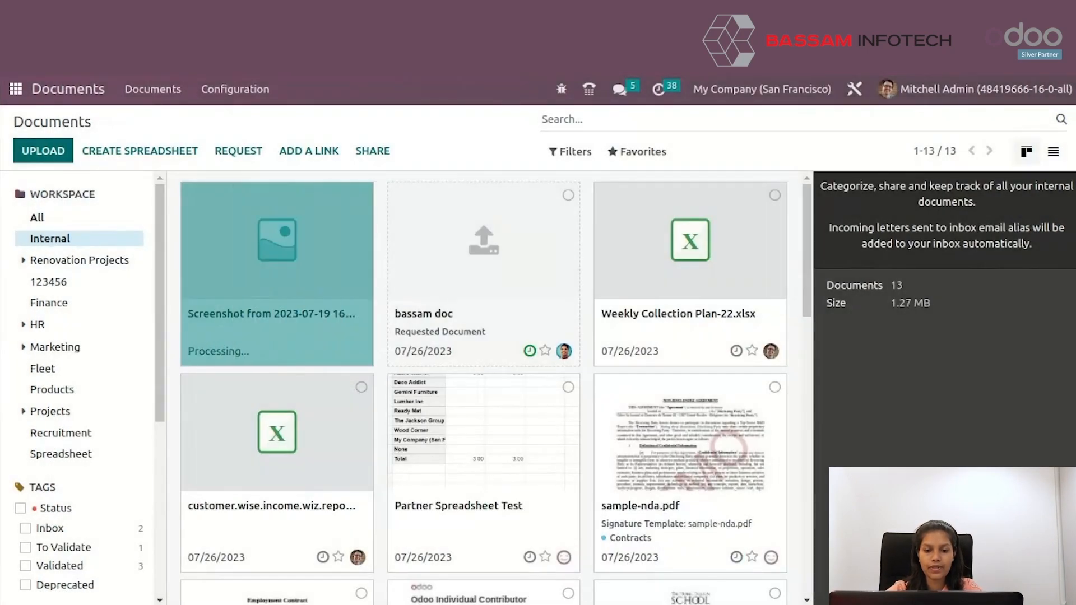
Create a blank 'Untitled spreadsheet', bringing the workspace to 15 documents.
{"action": "left_click", "coordinate": [140, 150]}
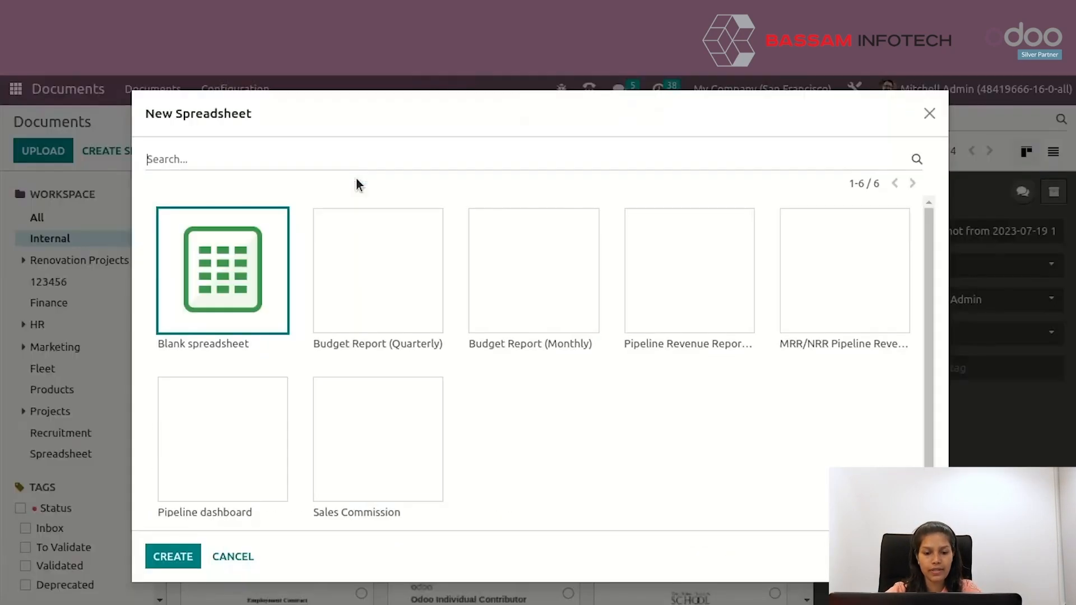
{"action": "left_click", "coordinate": [173, 556]}
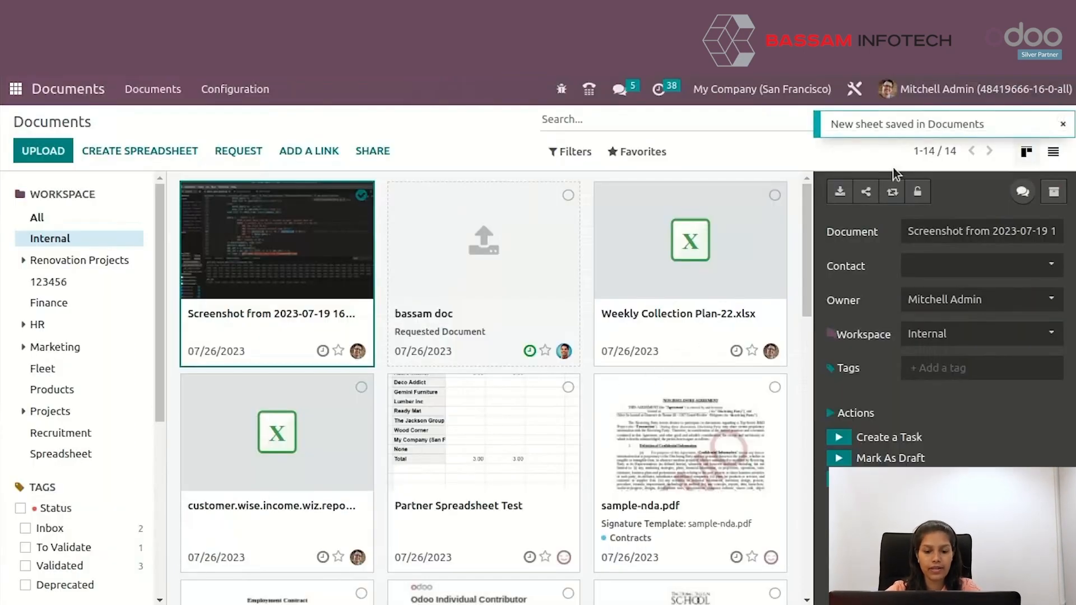
{"action": "left_click", "coordinate": [140, 150]}
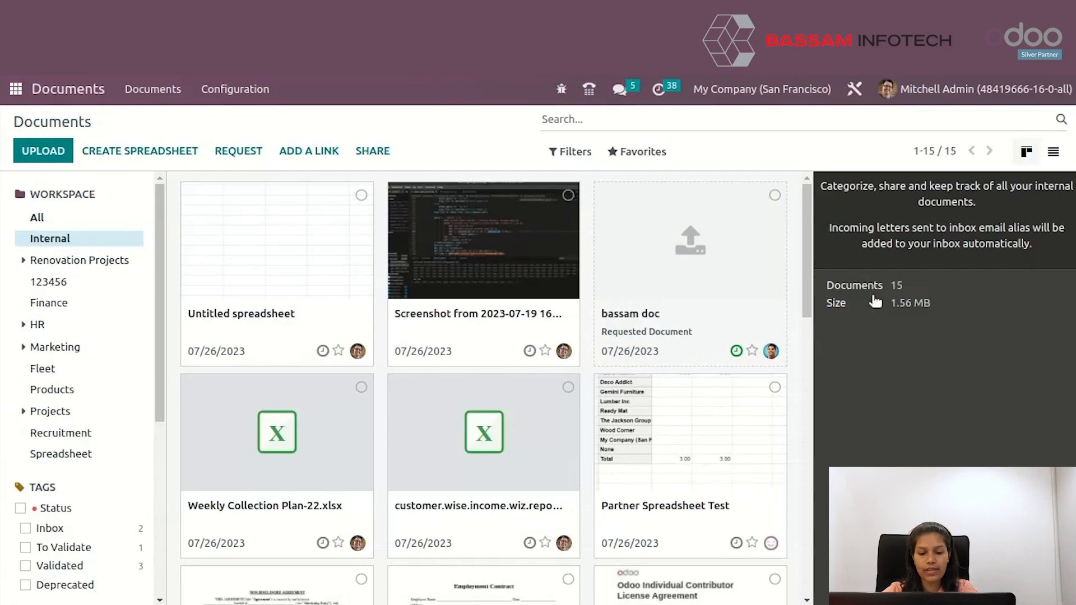
Preview the uploaded screenshot at full size with its details panel.
{"action": "left_click", "coordinate": [238, 151]}
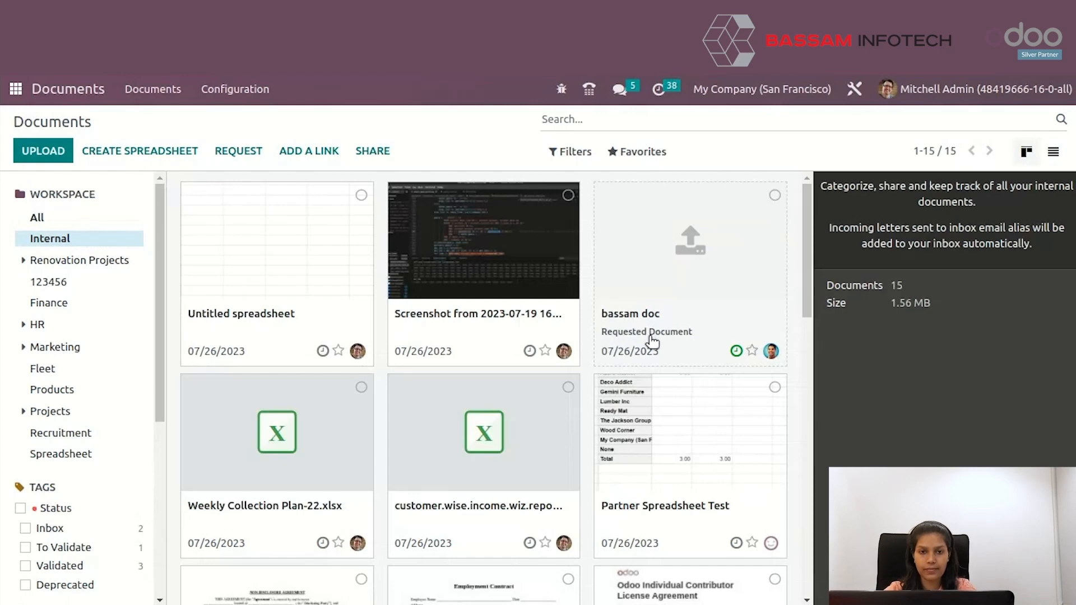
{"action": "mouse_move", "coordinate": [465, 187]}
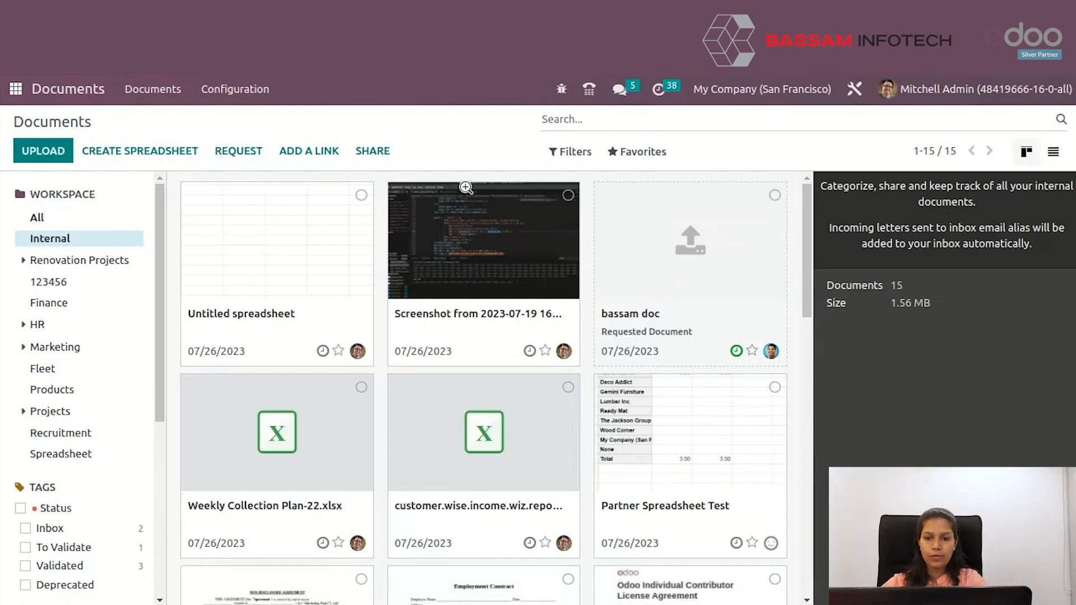
{"action": "left_click", "coordinate": [482, 240]}
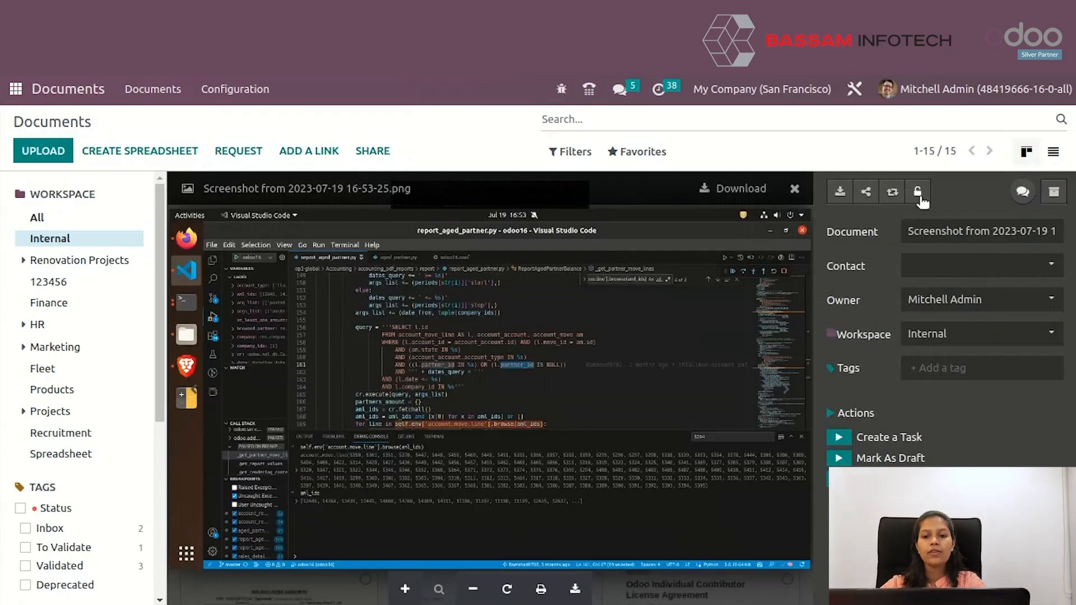
Lock the screenshot, then dismiss the Add Url form without adding a link.
{"action": "left_click", "coordinate": [917, 191]}
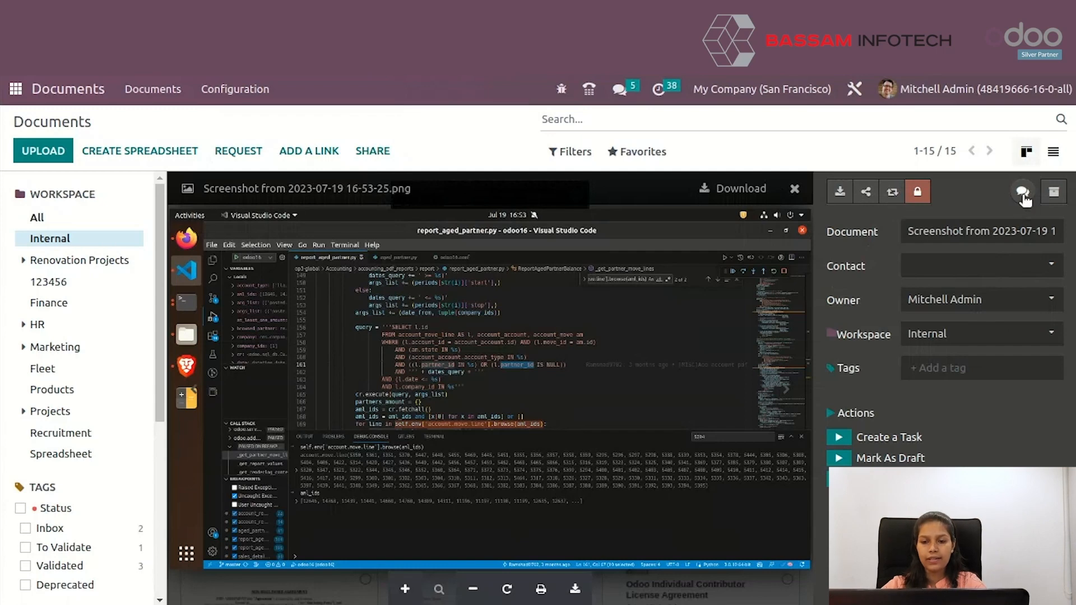
{"action": "mouse_move", "coordinate": [1021, 191]}
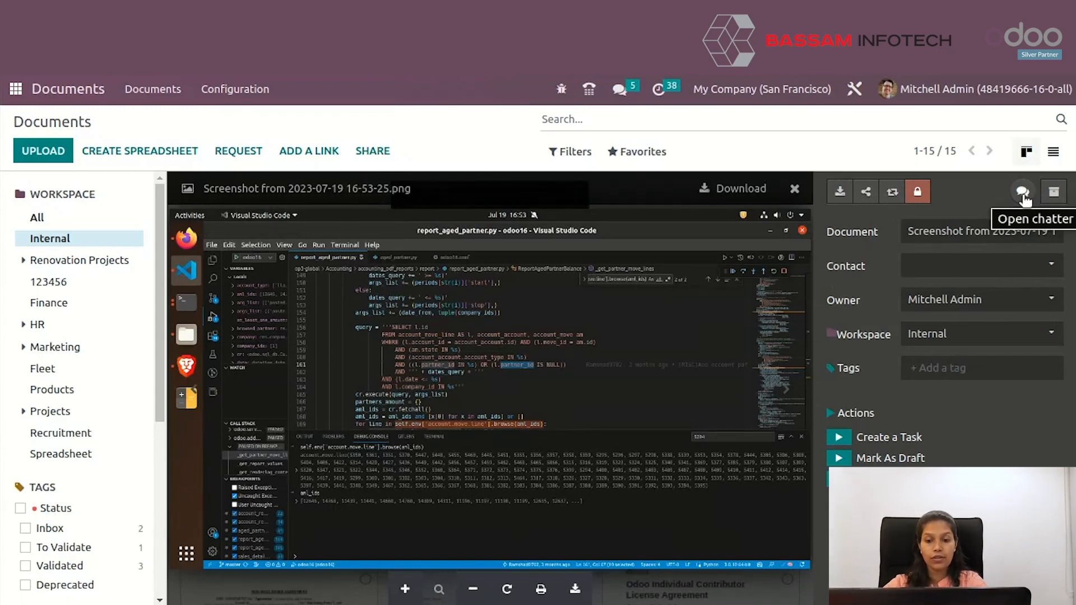
{"action": "mouse_move", "coordinate": [886, 390]}
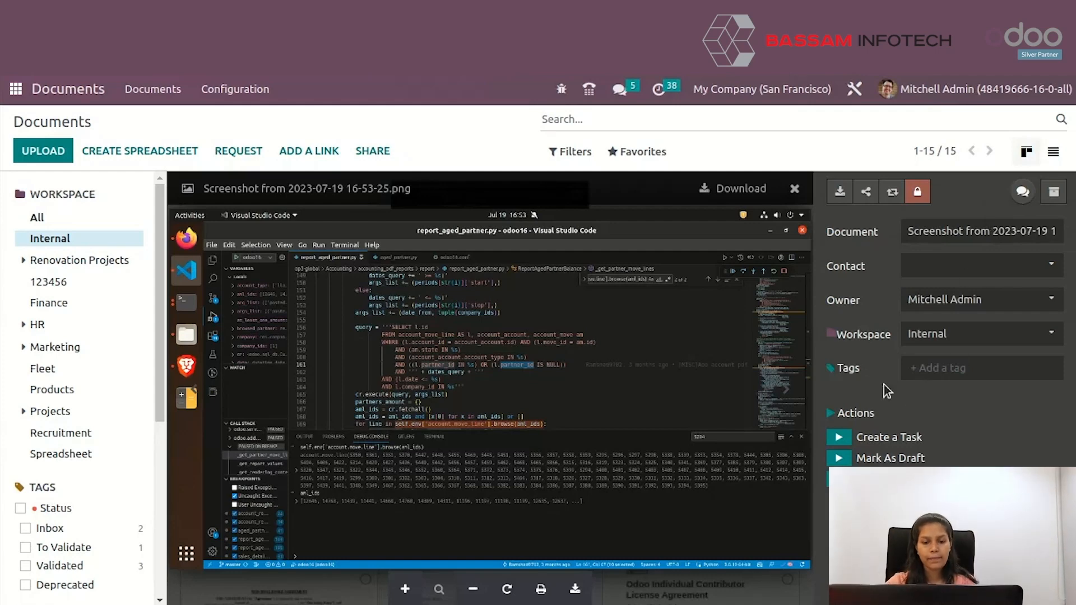
{"action": "mouse_move", "coordinate": [985, 464]}
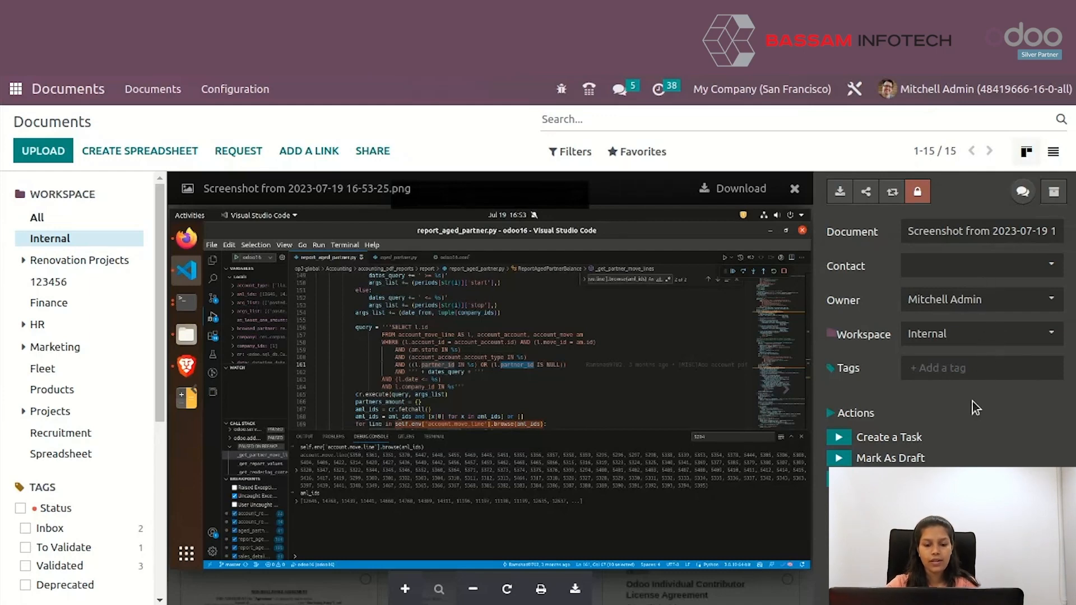
{"action": "mouse_move", "coordinate": [55, 350]}
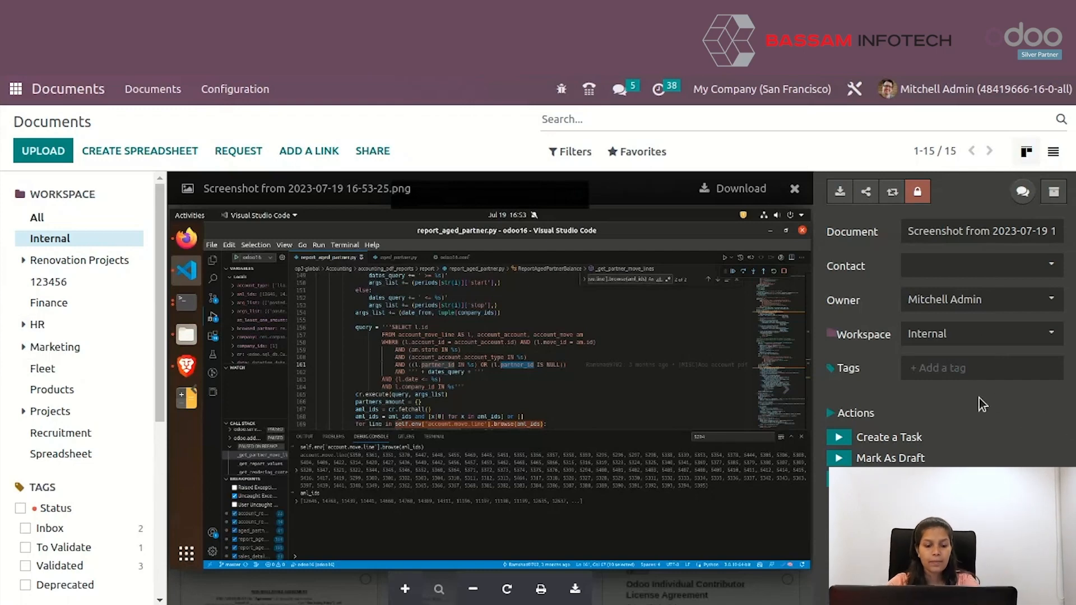
{"action": "mouse_move", "coordinate": [308, 154]}
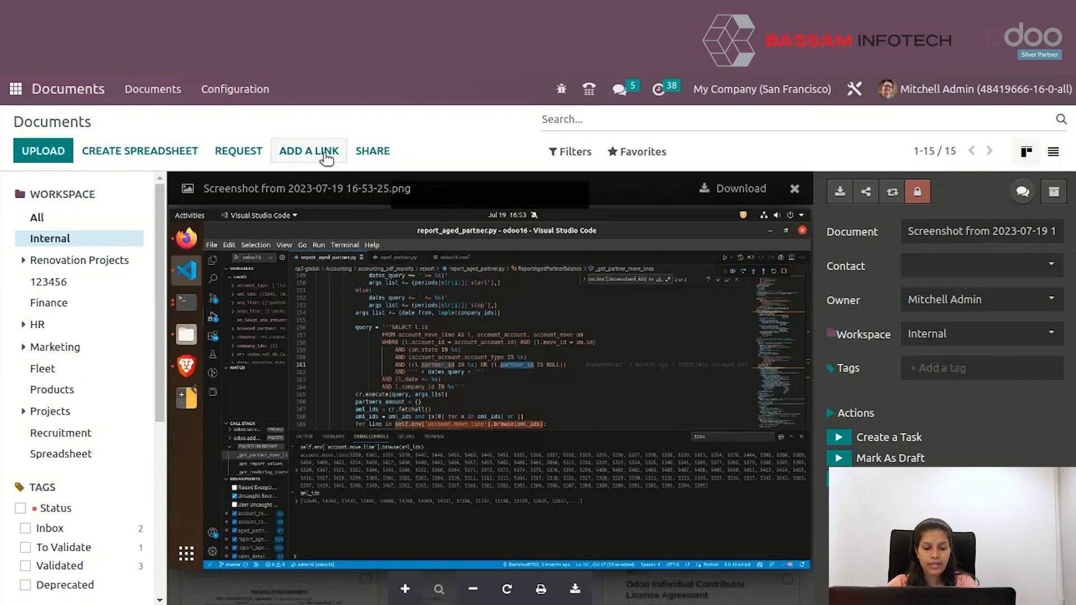
{"action": "left_click", "coordinate": [309, 150]}
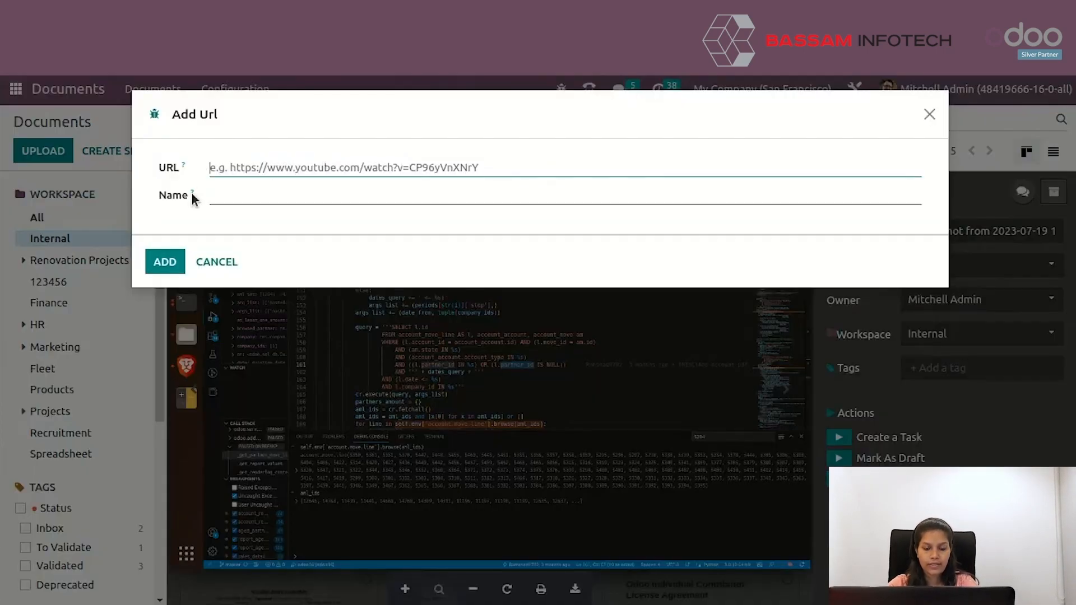
{"action": "left_click", "coordinate": [216, 262]}
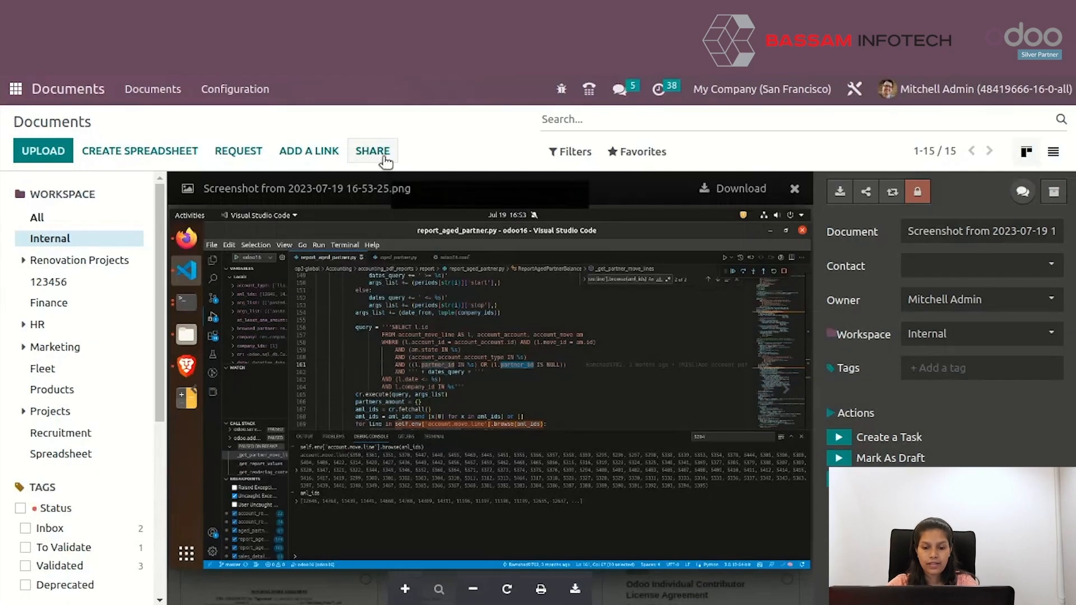
{"action": "left_click", "coordinate": [372, 150]}
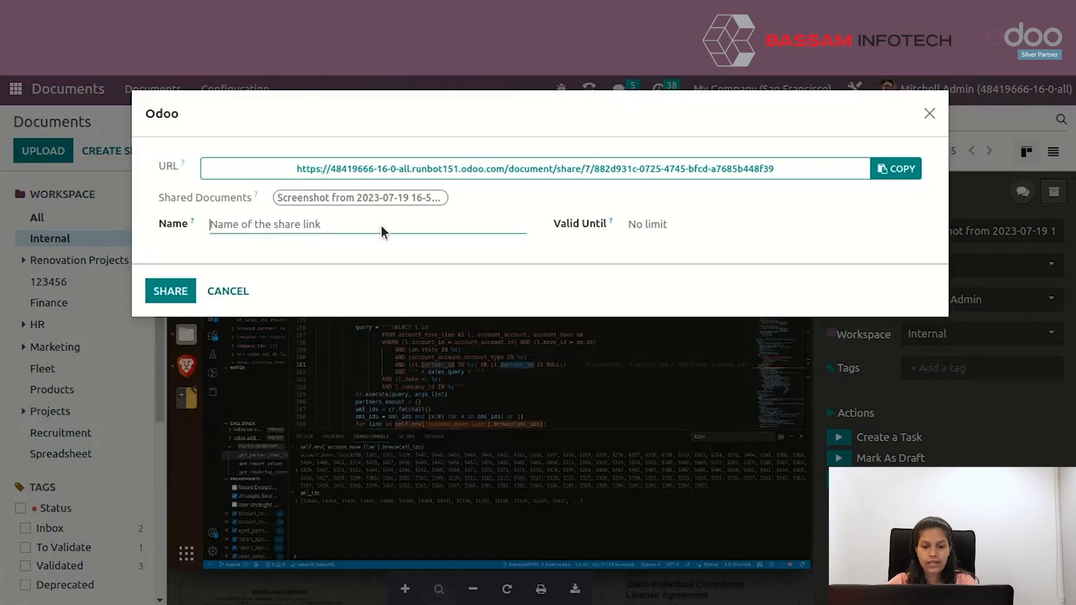
{"action": "mouse_move", "coordinate": [228, 291]}
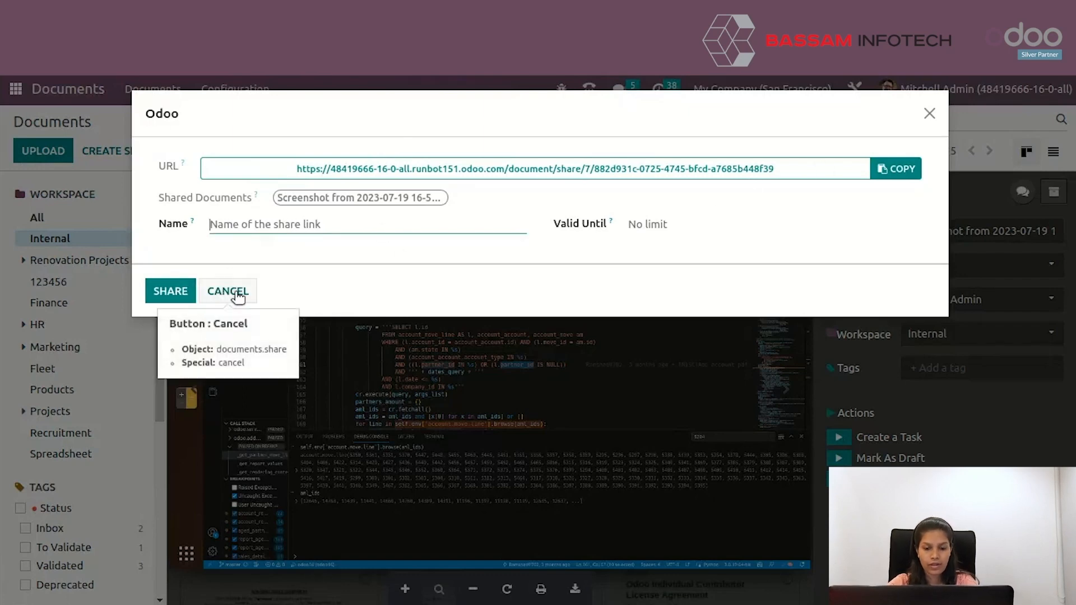
{"action": "mouse_move", "coordinate": [416, 248]}
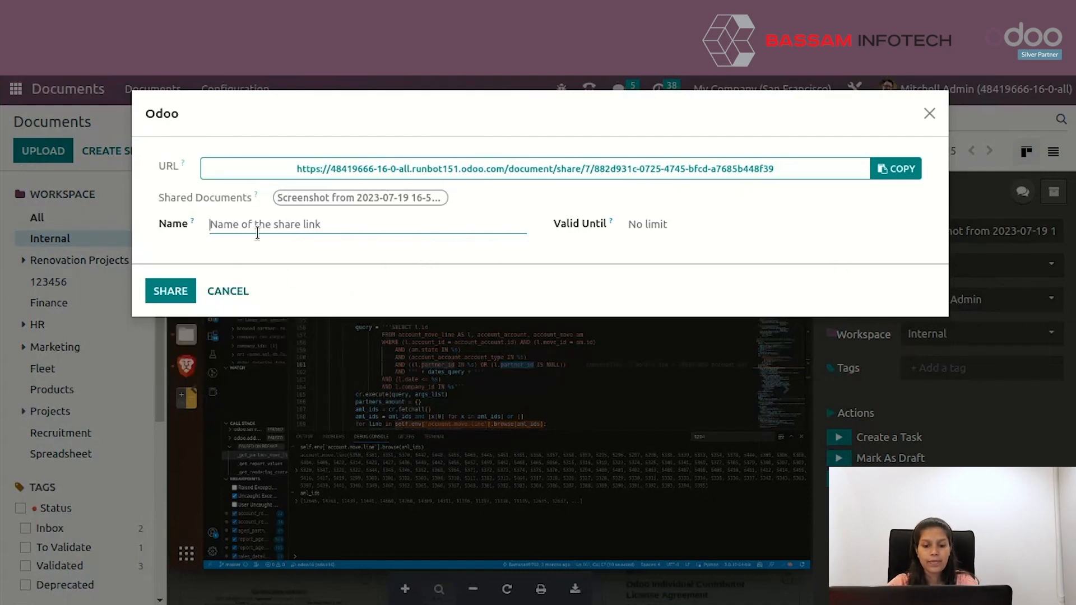
{"action": "left_click", "coordinate": [227, 291]}
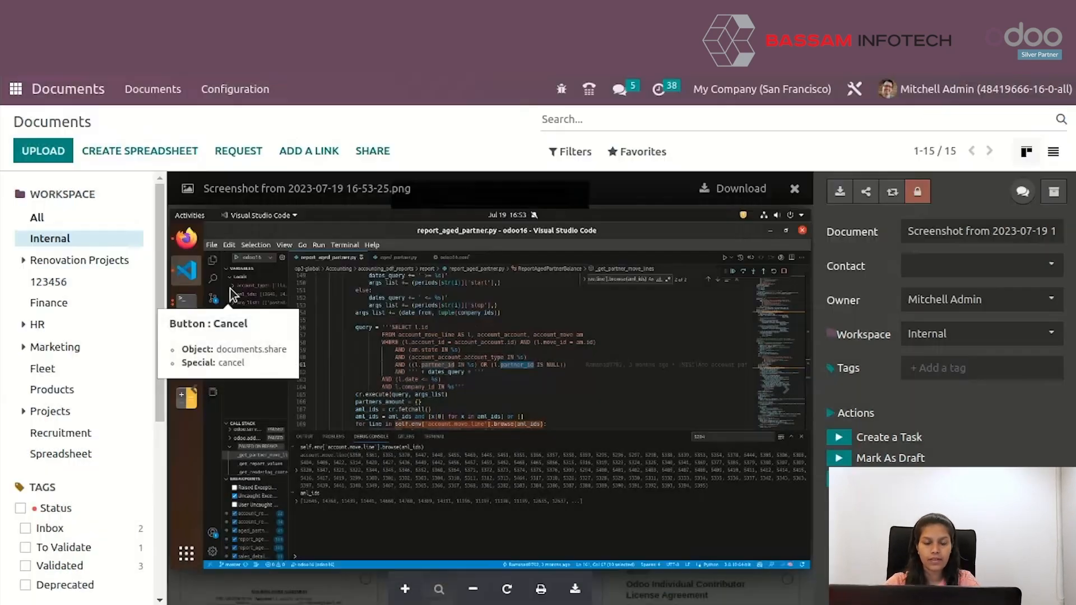
Open the screenshot's Tags field to view tags like Status and Knowledge.
{"action": "left_click", "coordinate": [960, 368]}
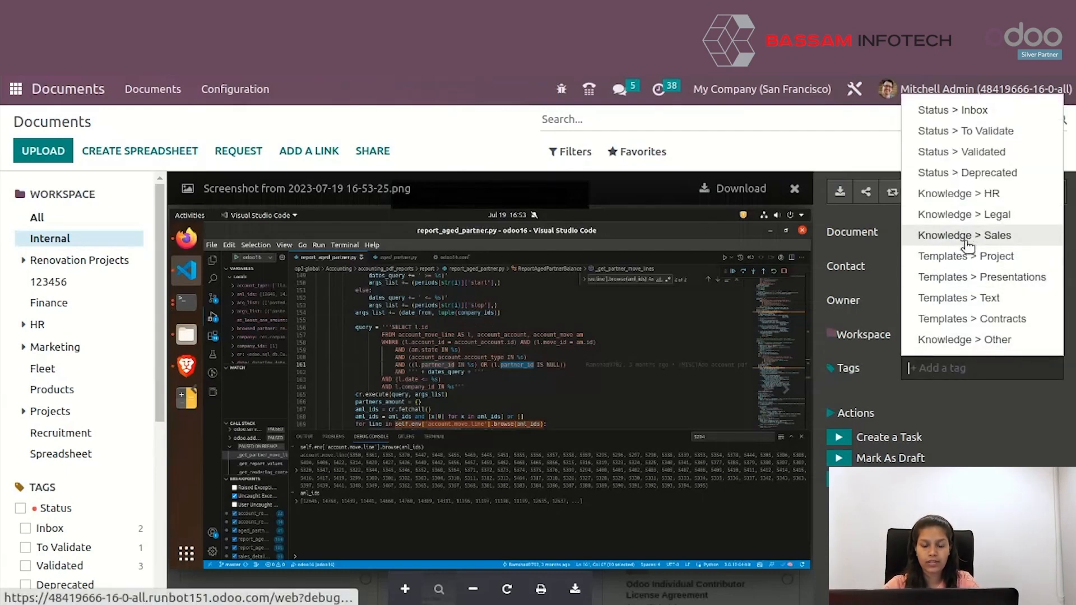
{"action": "mouse_move", "coordinate": [959, 297]}
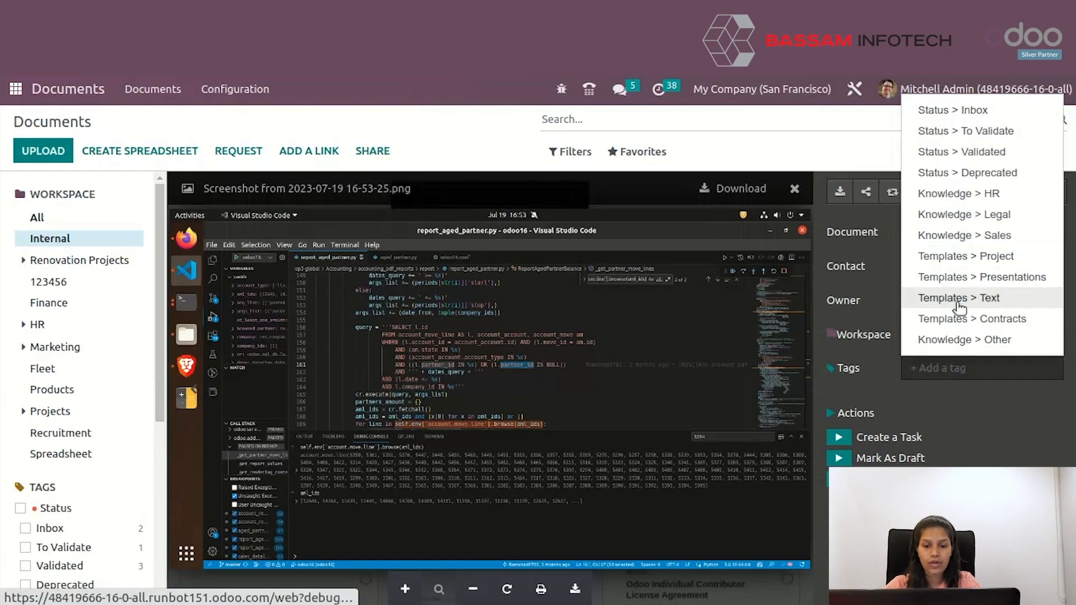
{"action": "mouse_move", "coordinate": [963, 339]}
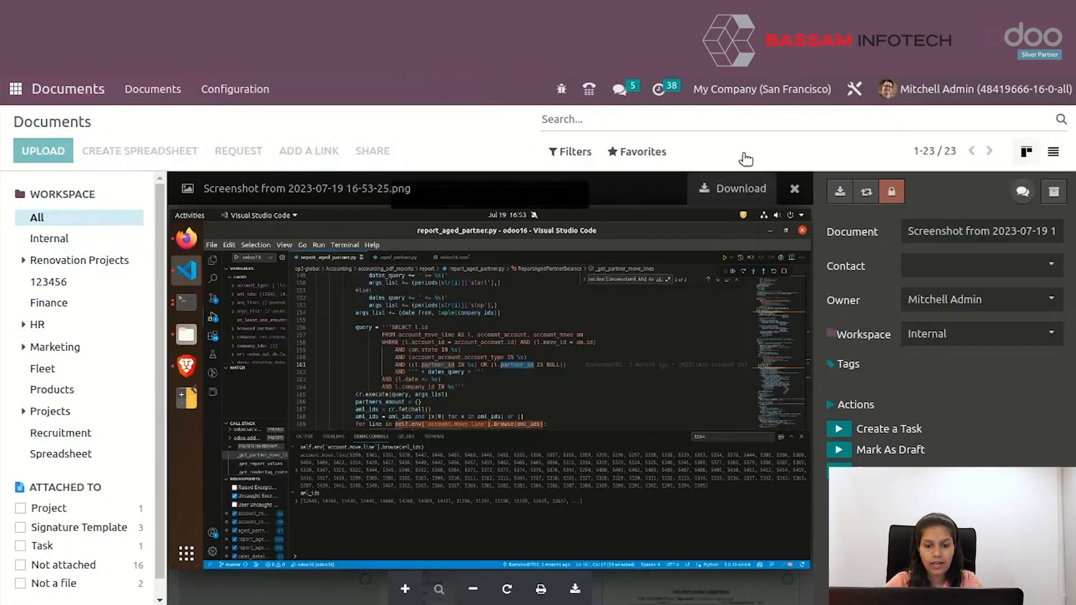
{"action": "left_click", "coordinate": [570, 152]}
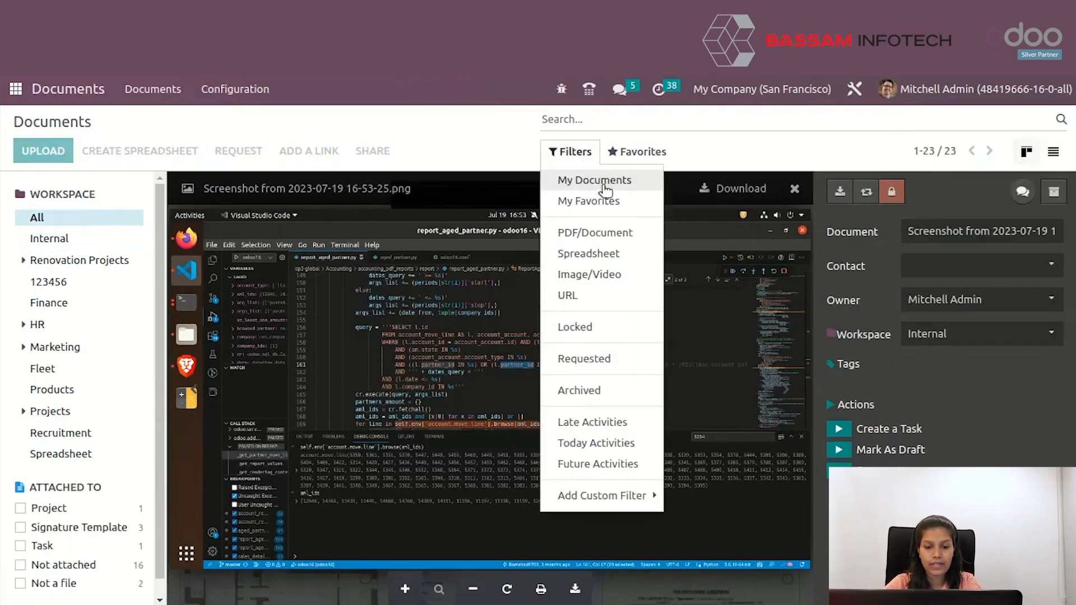
{"action": "left_click", "coordinate": [593, 180]}
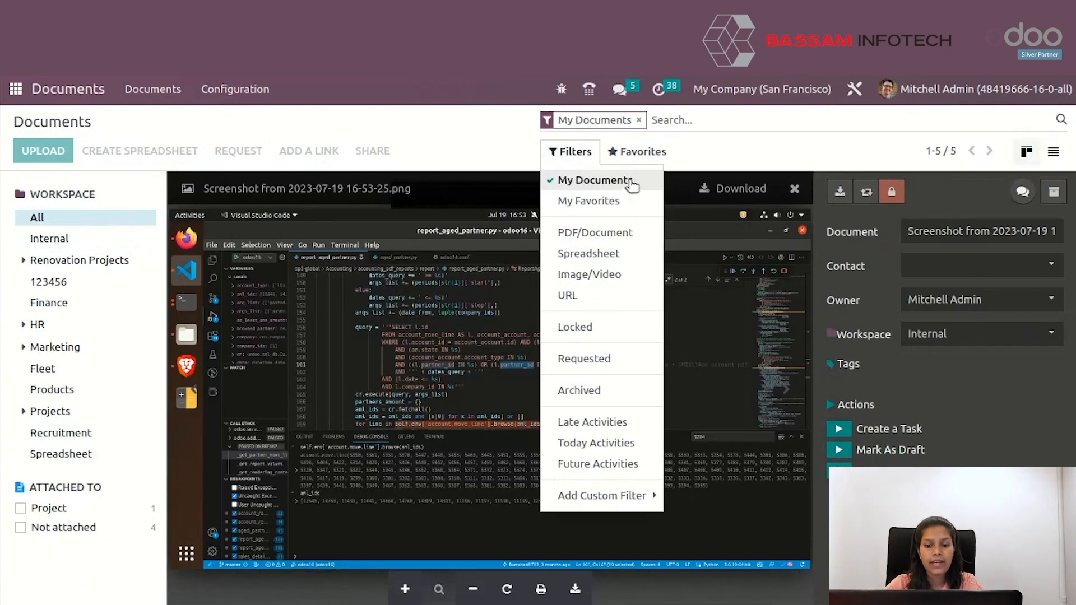
{"action": "left_click", "coordinate": [640, 152]}
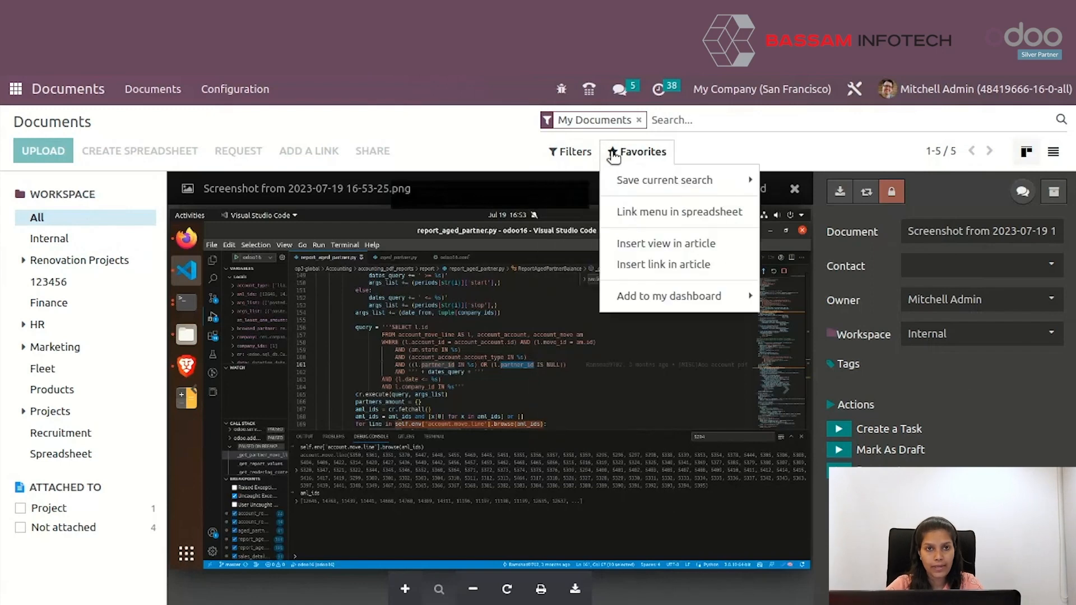
{"action": "left_click", "coordinate": [574, 151]}
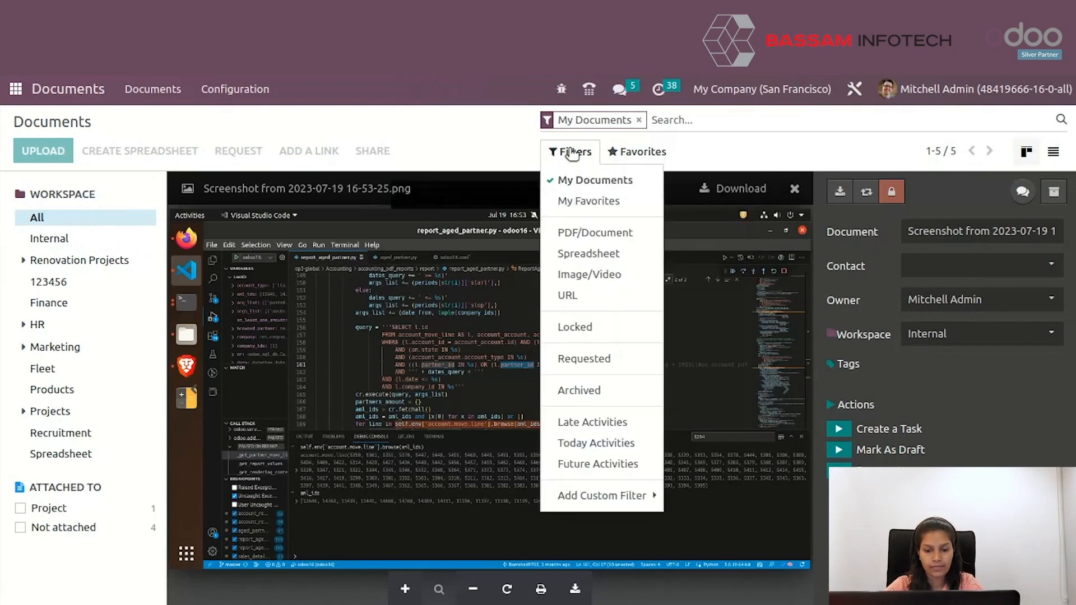
{"action": "left_click", "coordinate": [617, 89]}
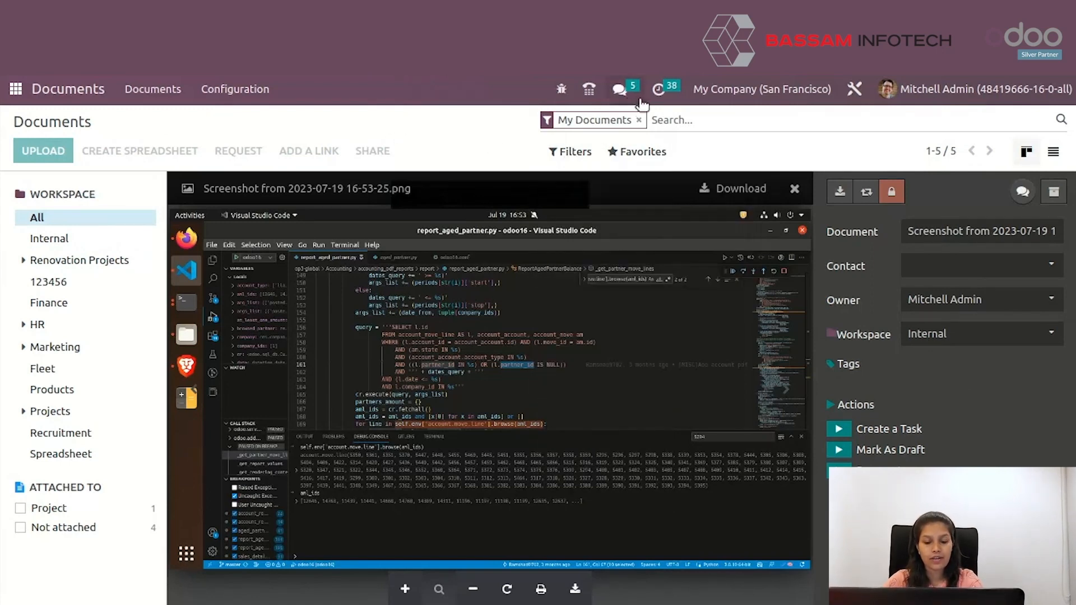
{"action": "left_click", "coordinate": [638, 120]}
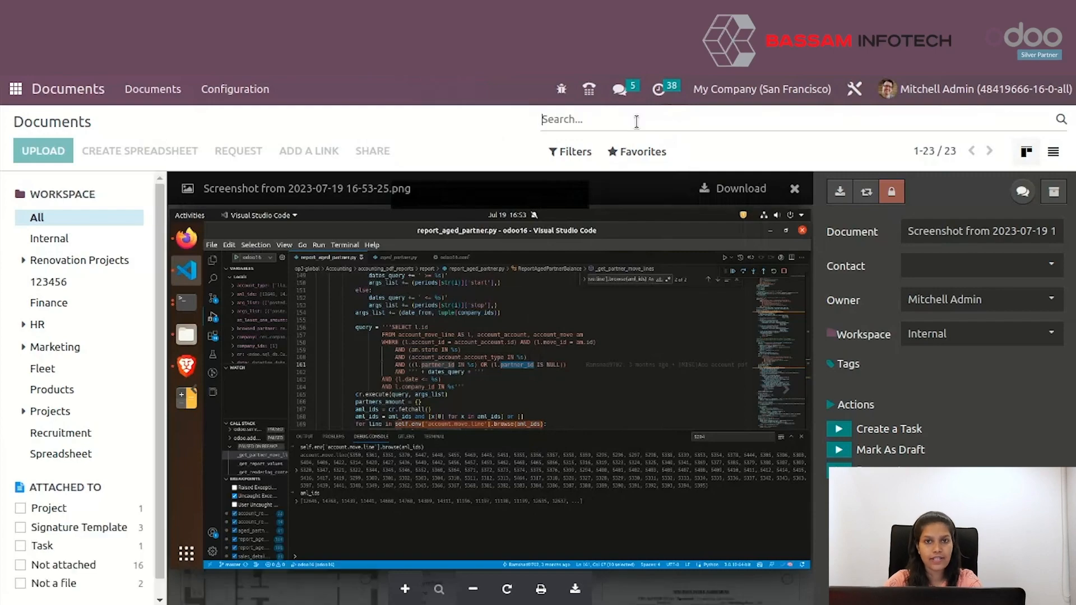